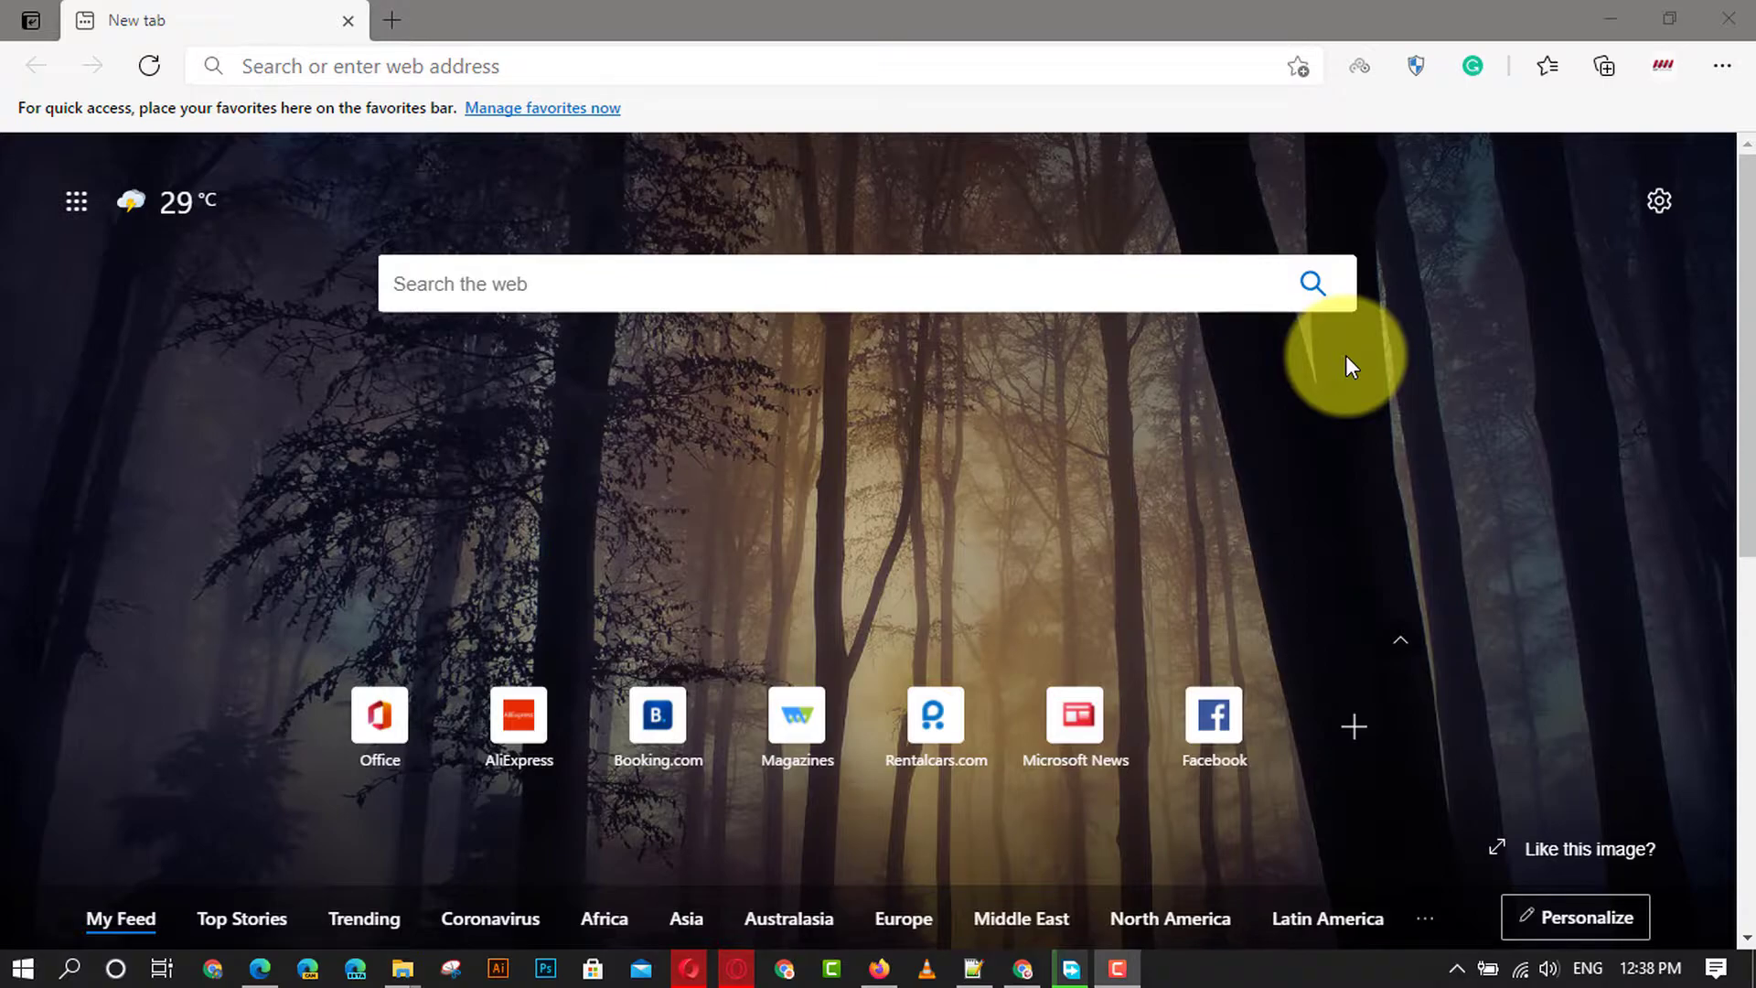
mouse_move(1723, 66)
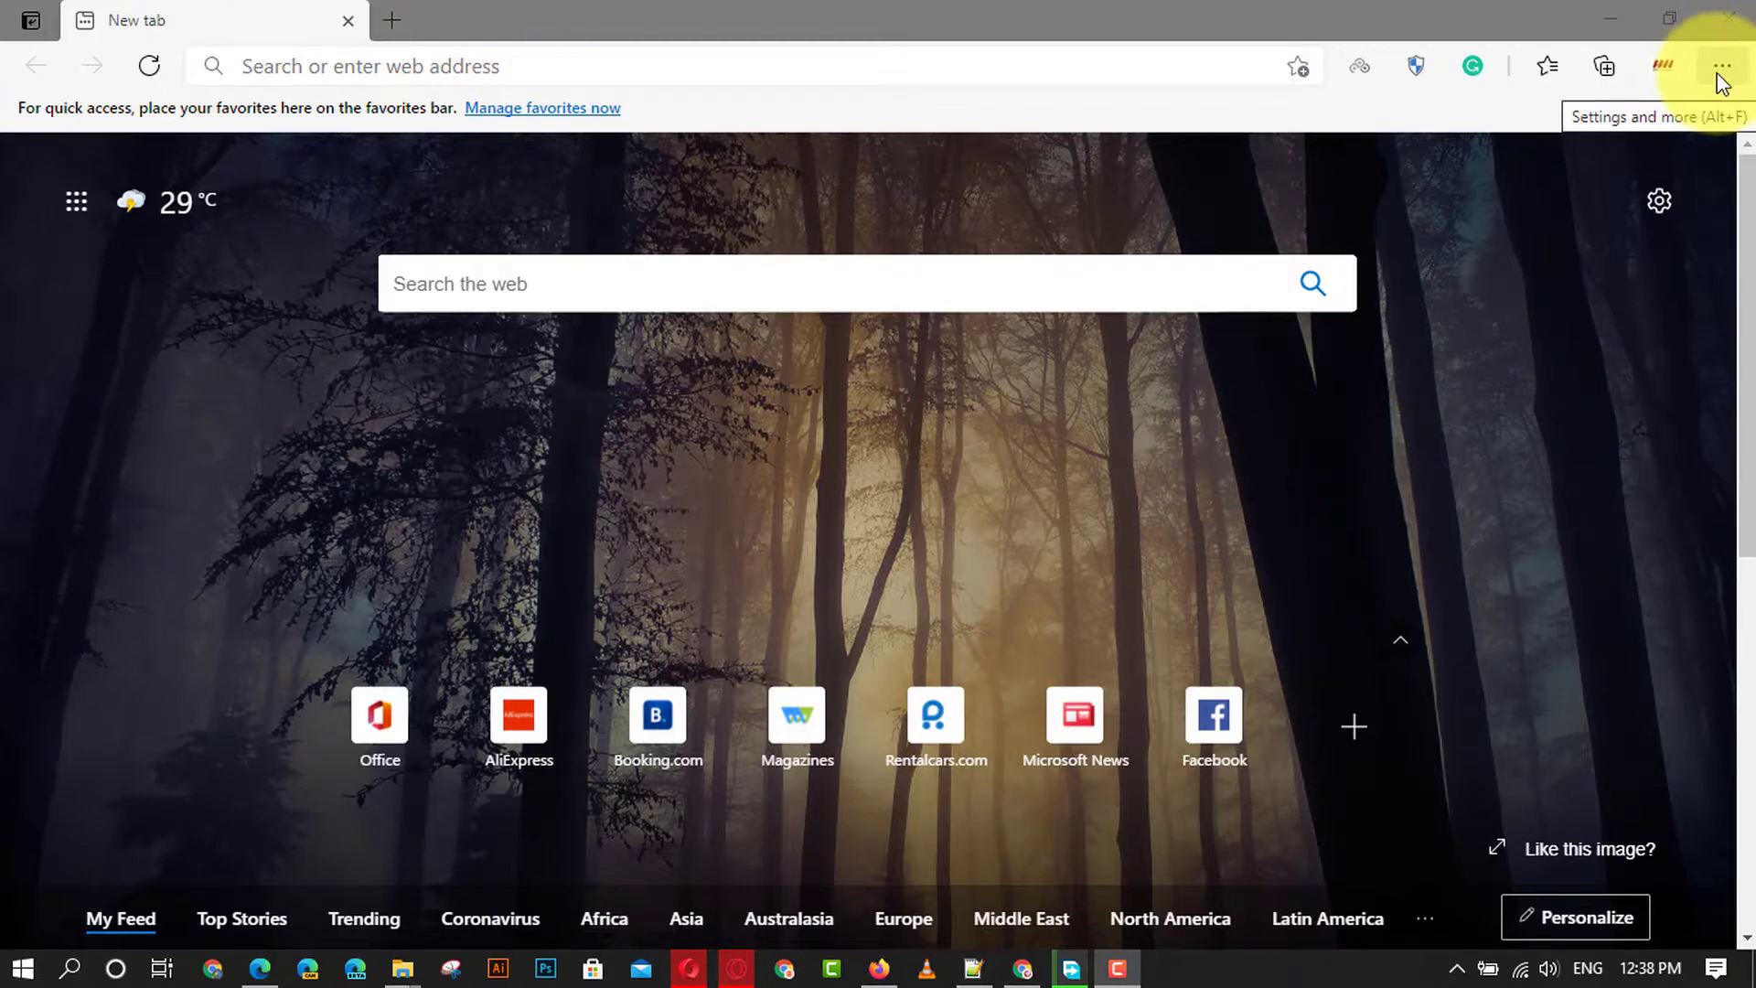
Step: Reach Edge Settings from the Settings and more menu on the new tab page
left_click(1723, 66)
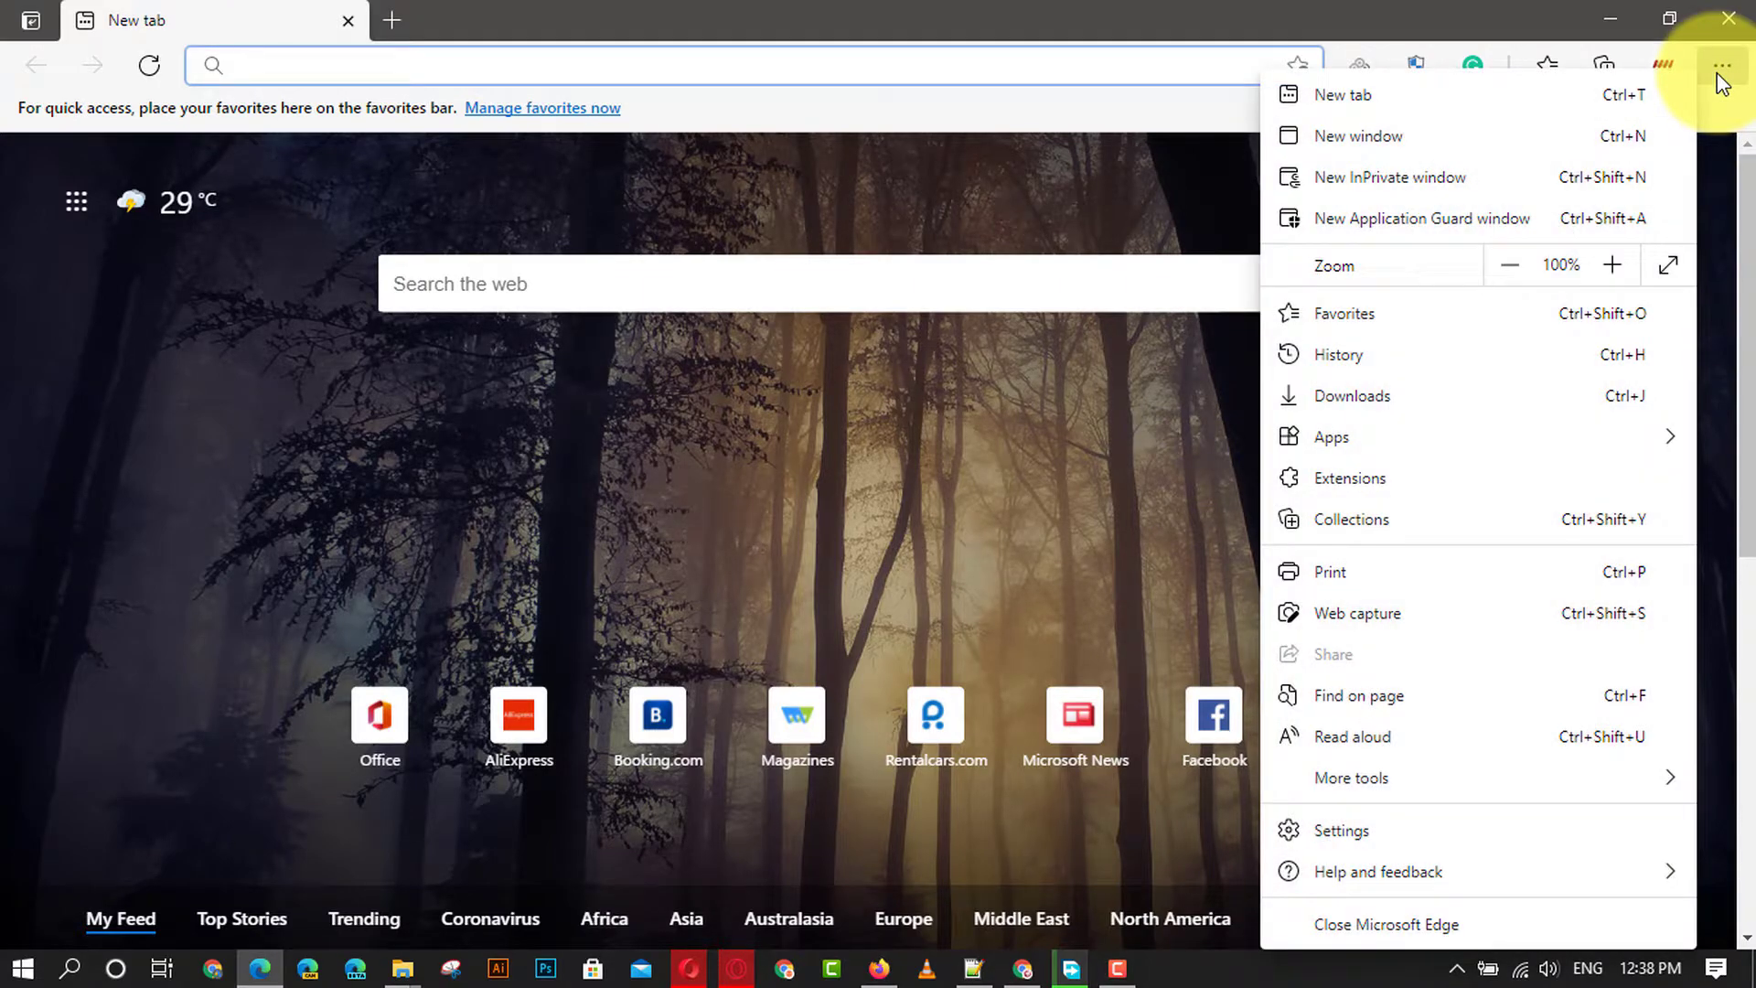
left_click(1340, 831)
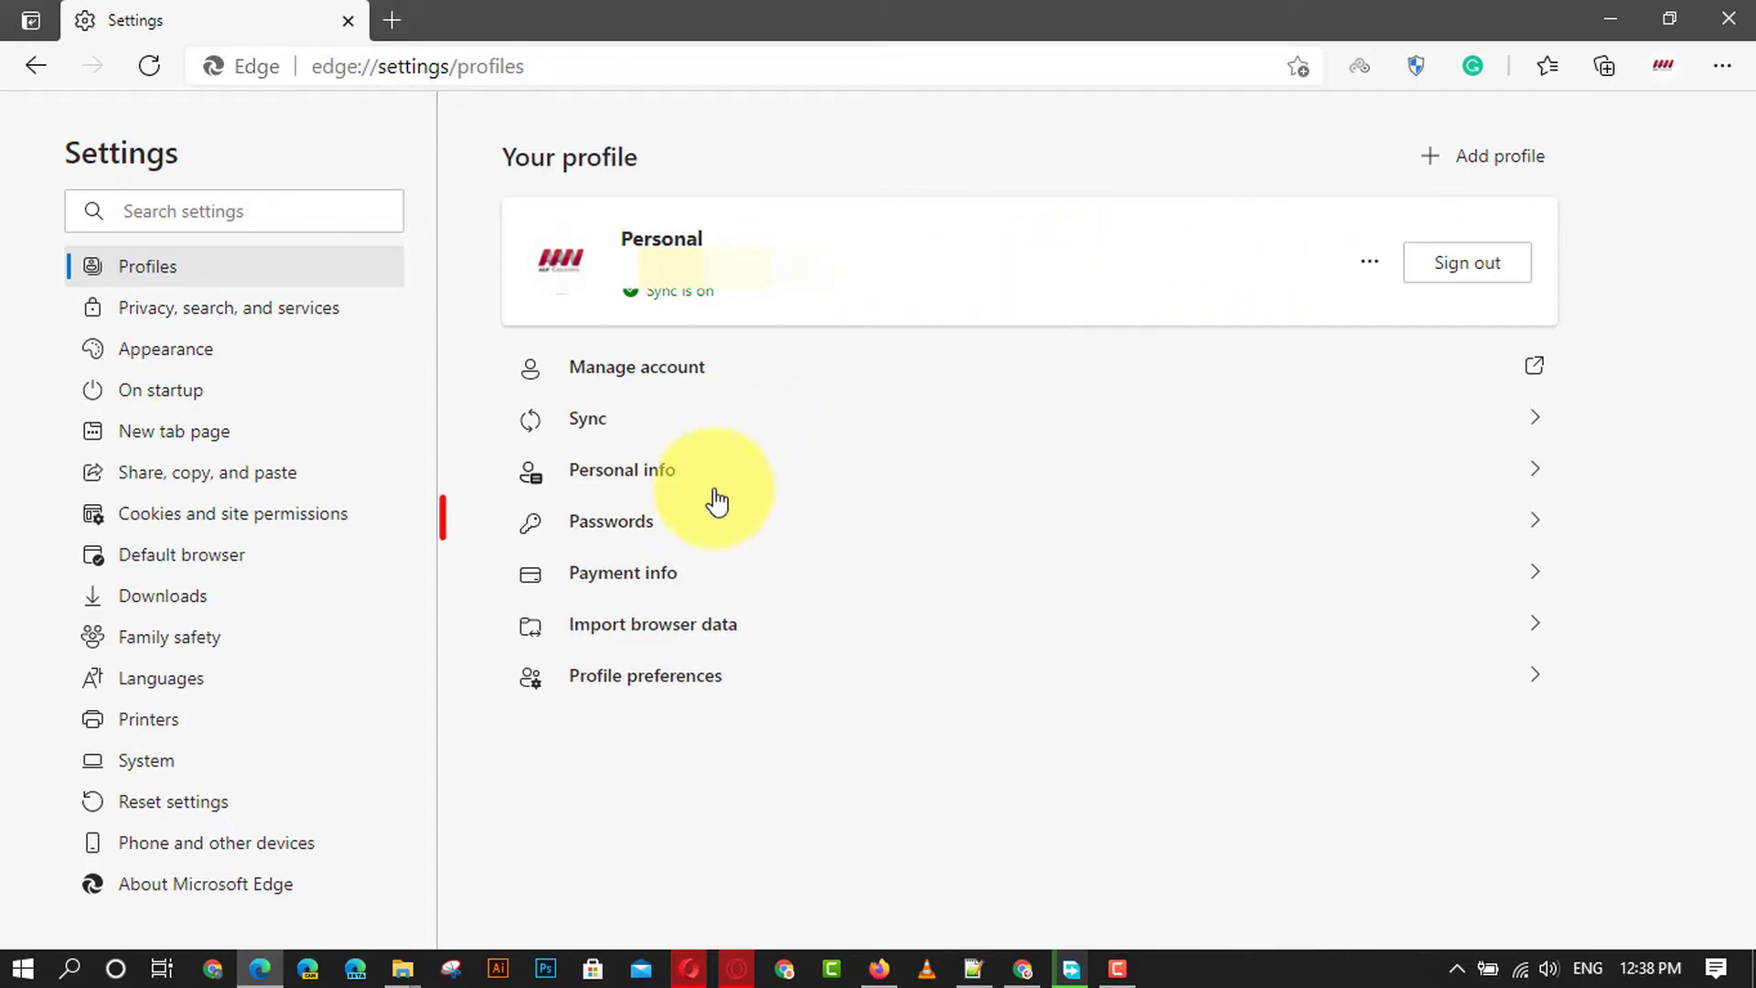
Step: In Passwords, switch on online leak alerts and view the Fix leaked passwords results
left_click(611, 521)
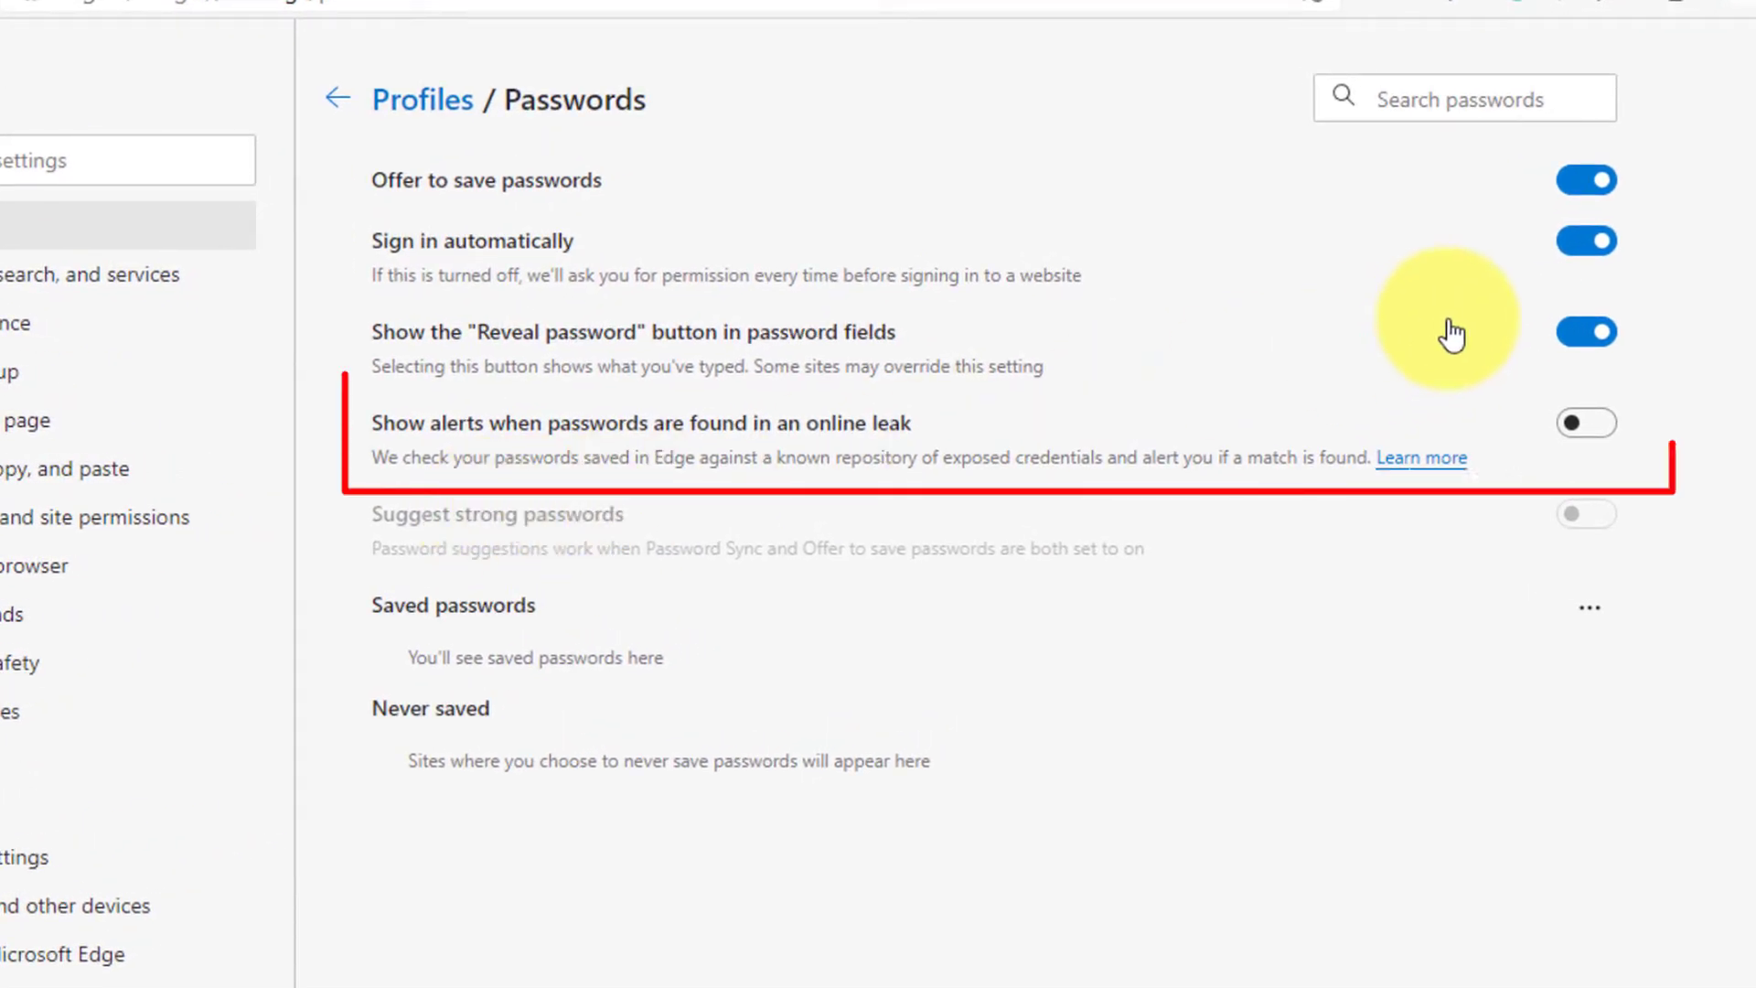
mouse_move(1586, 422)
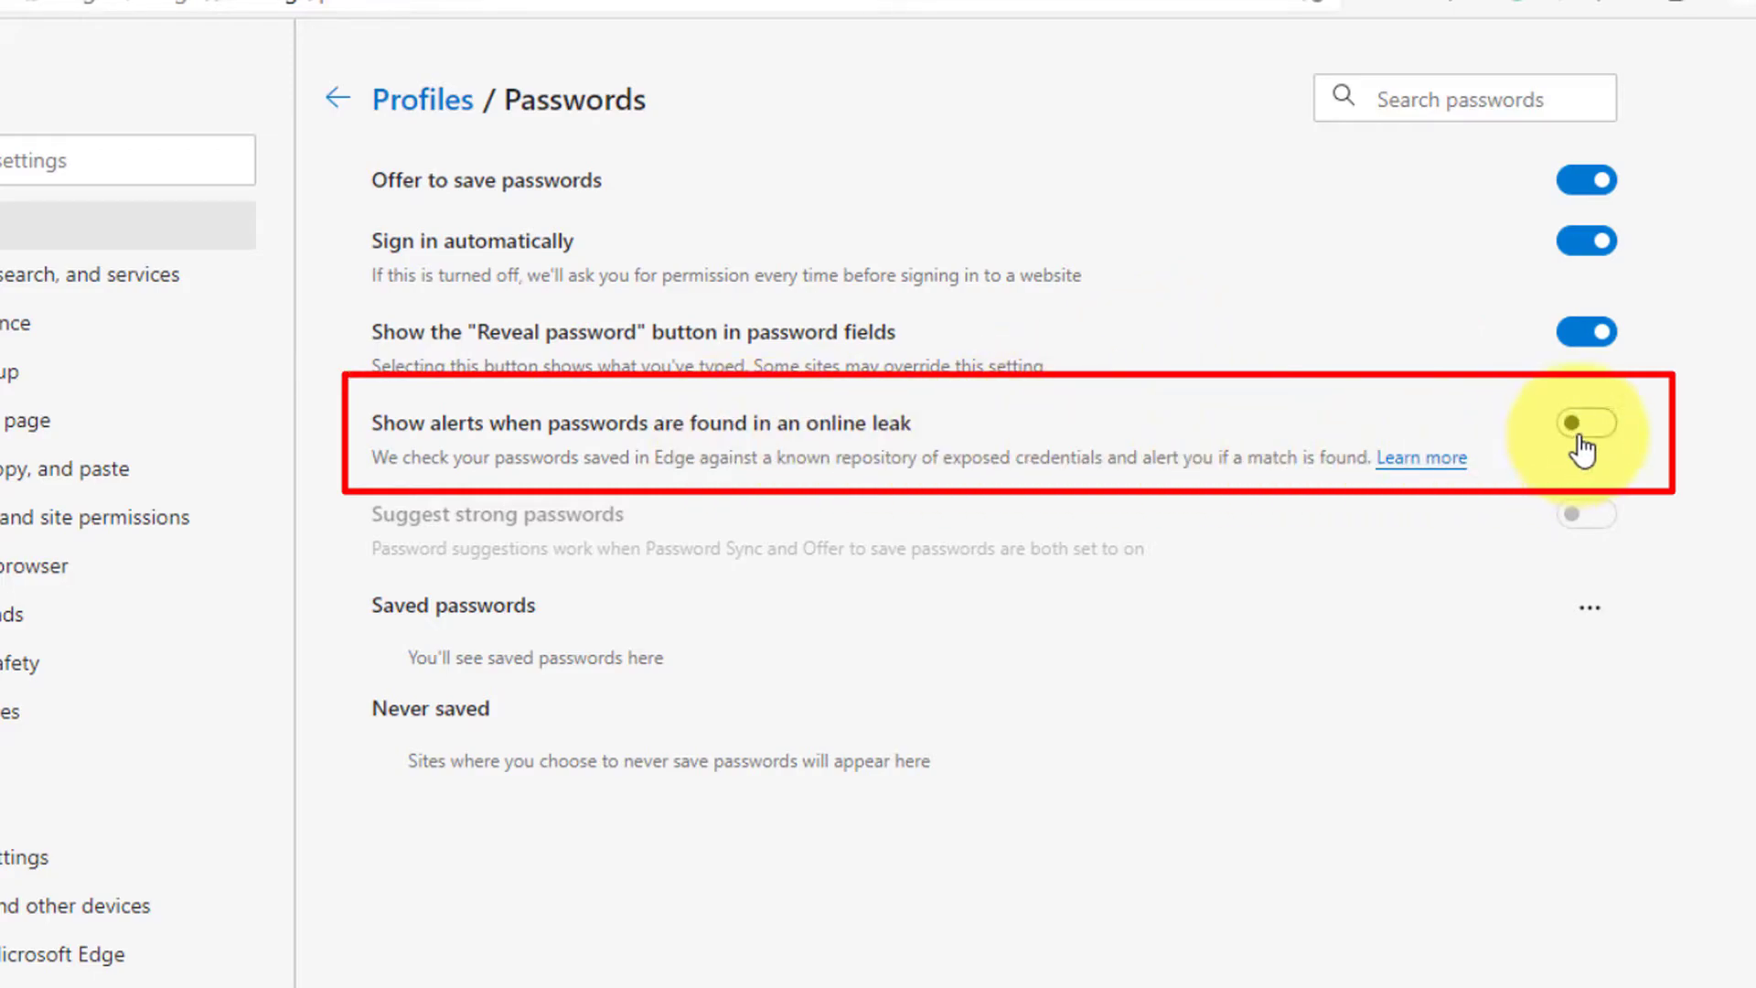
left_click(1583, 422)
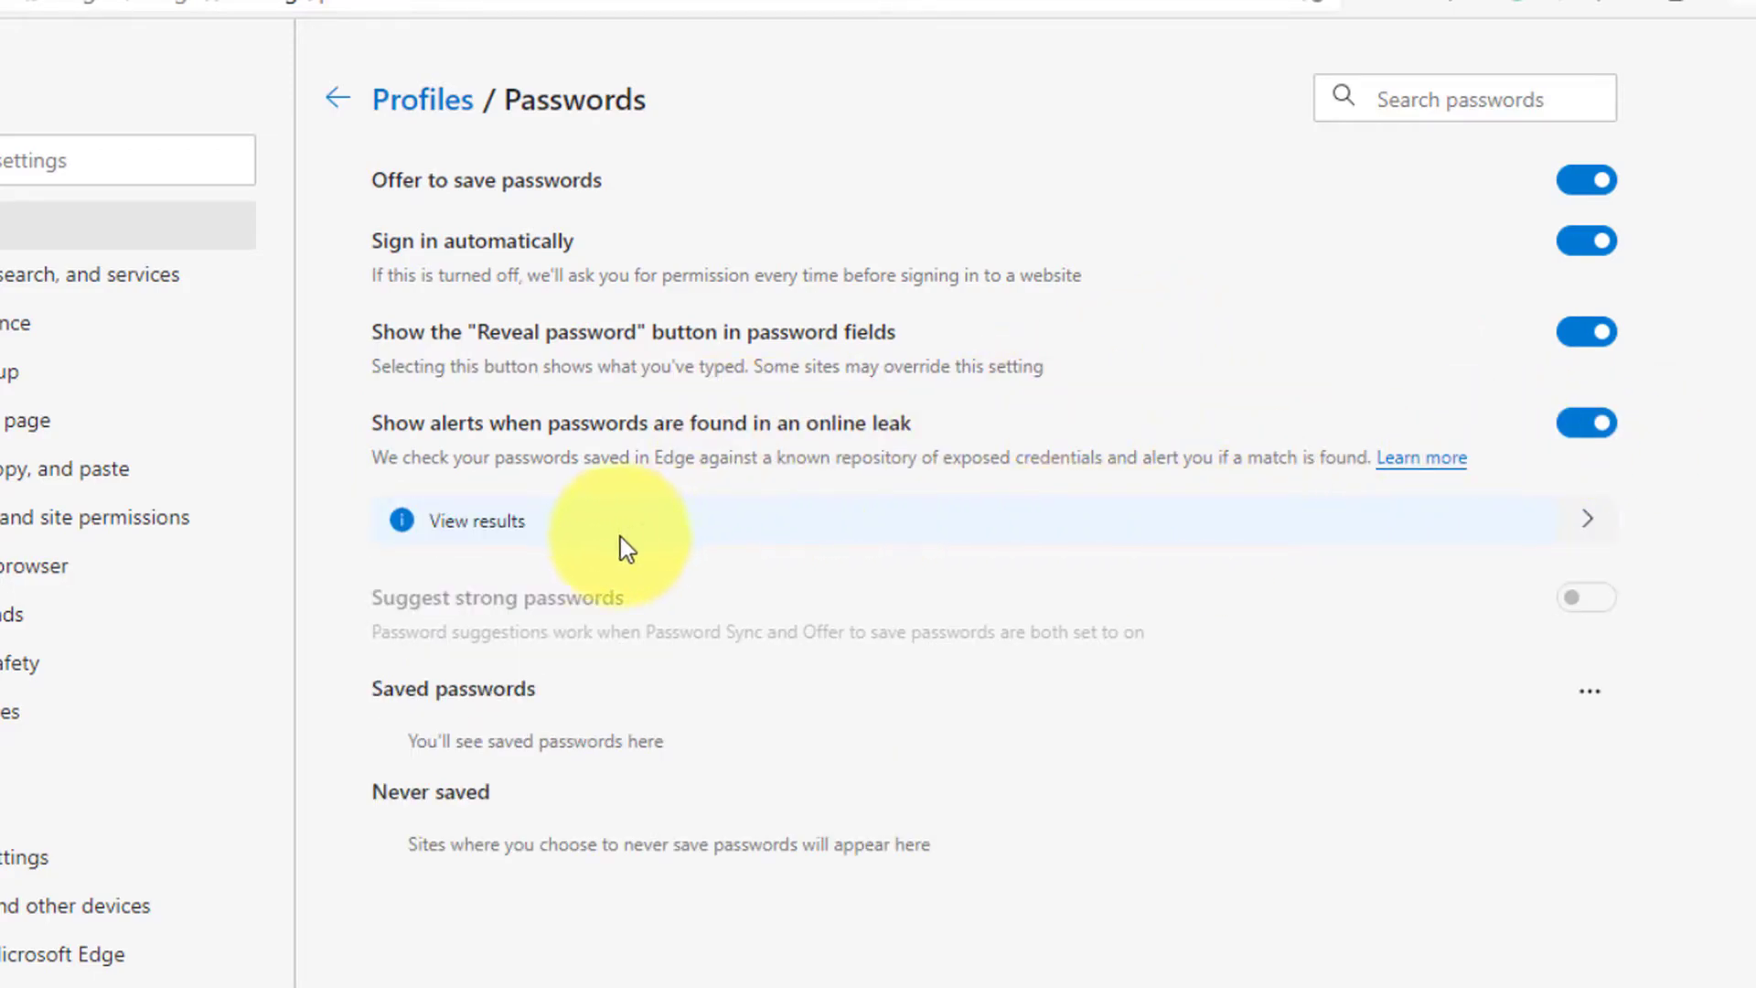
mouse_move(1598, 519)
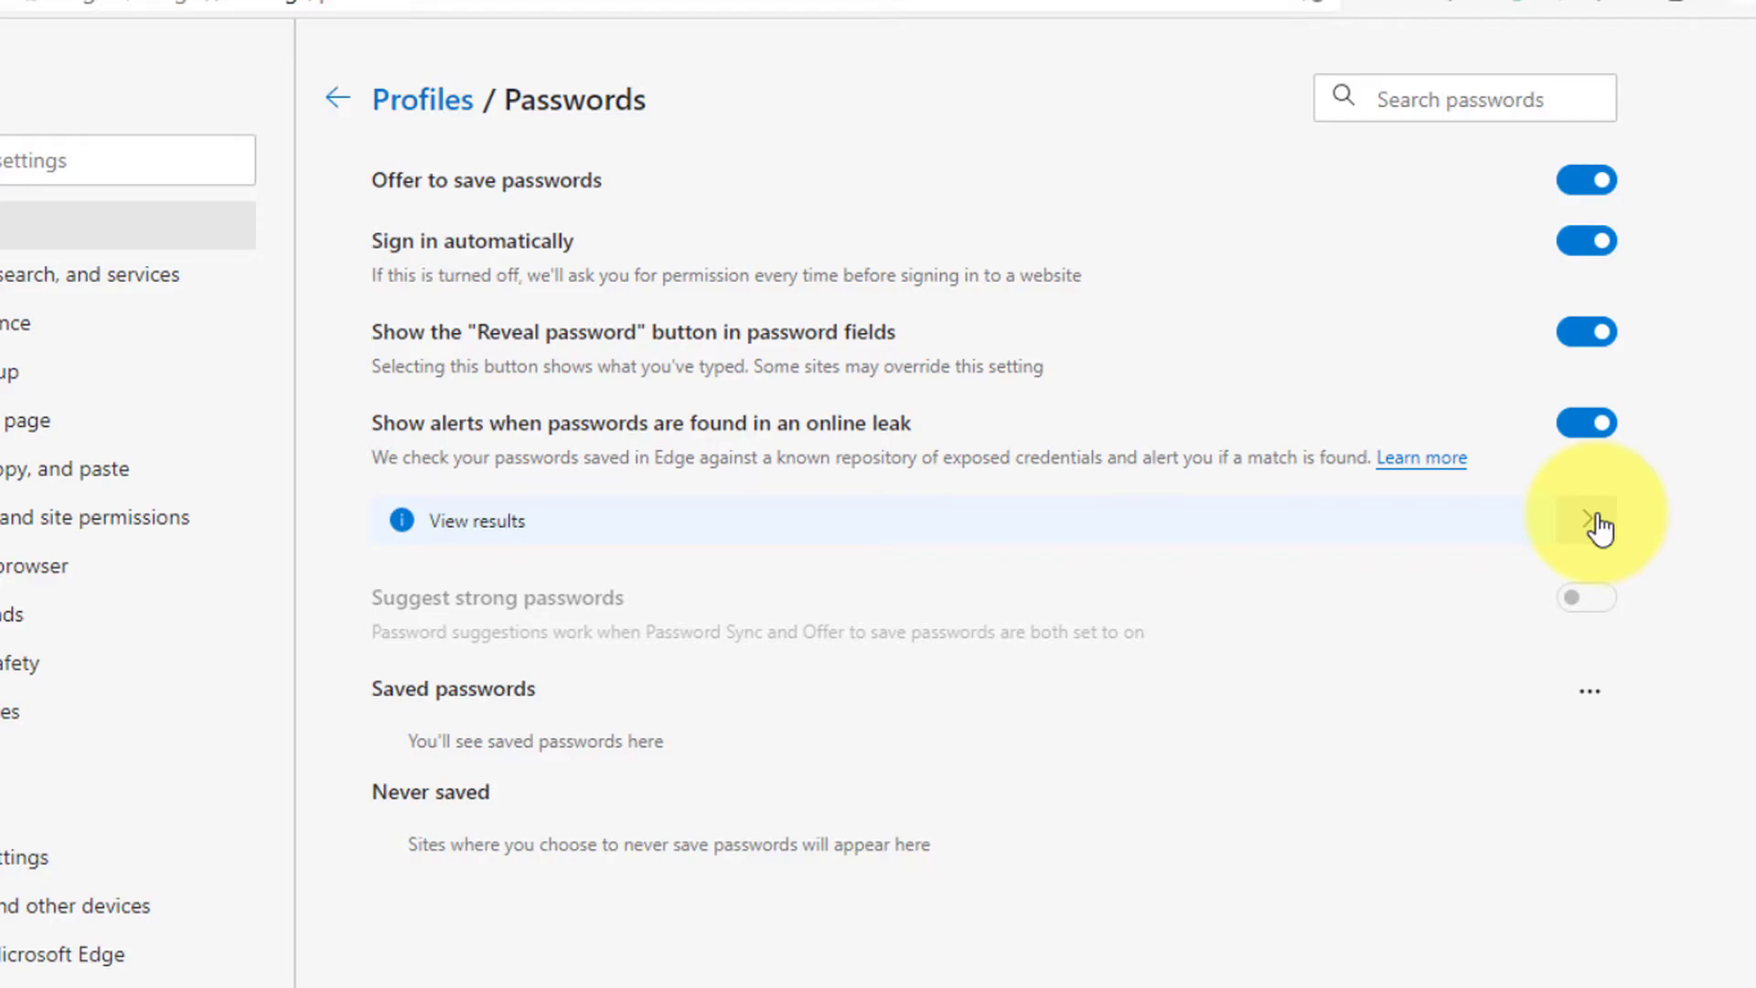
left_click(1600, 521)
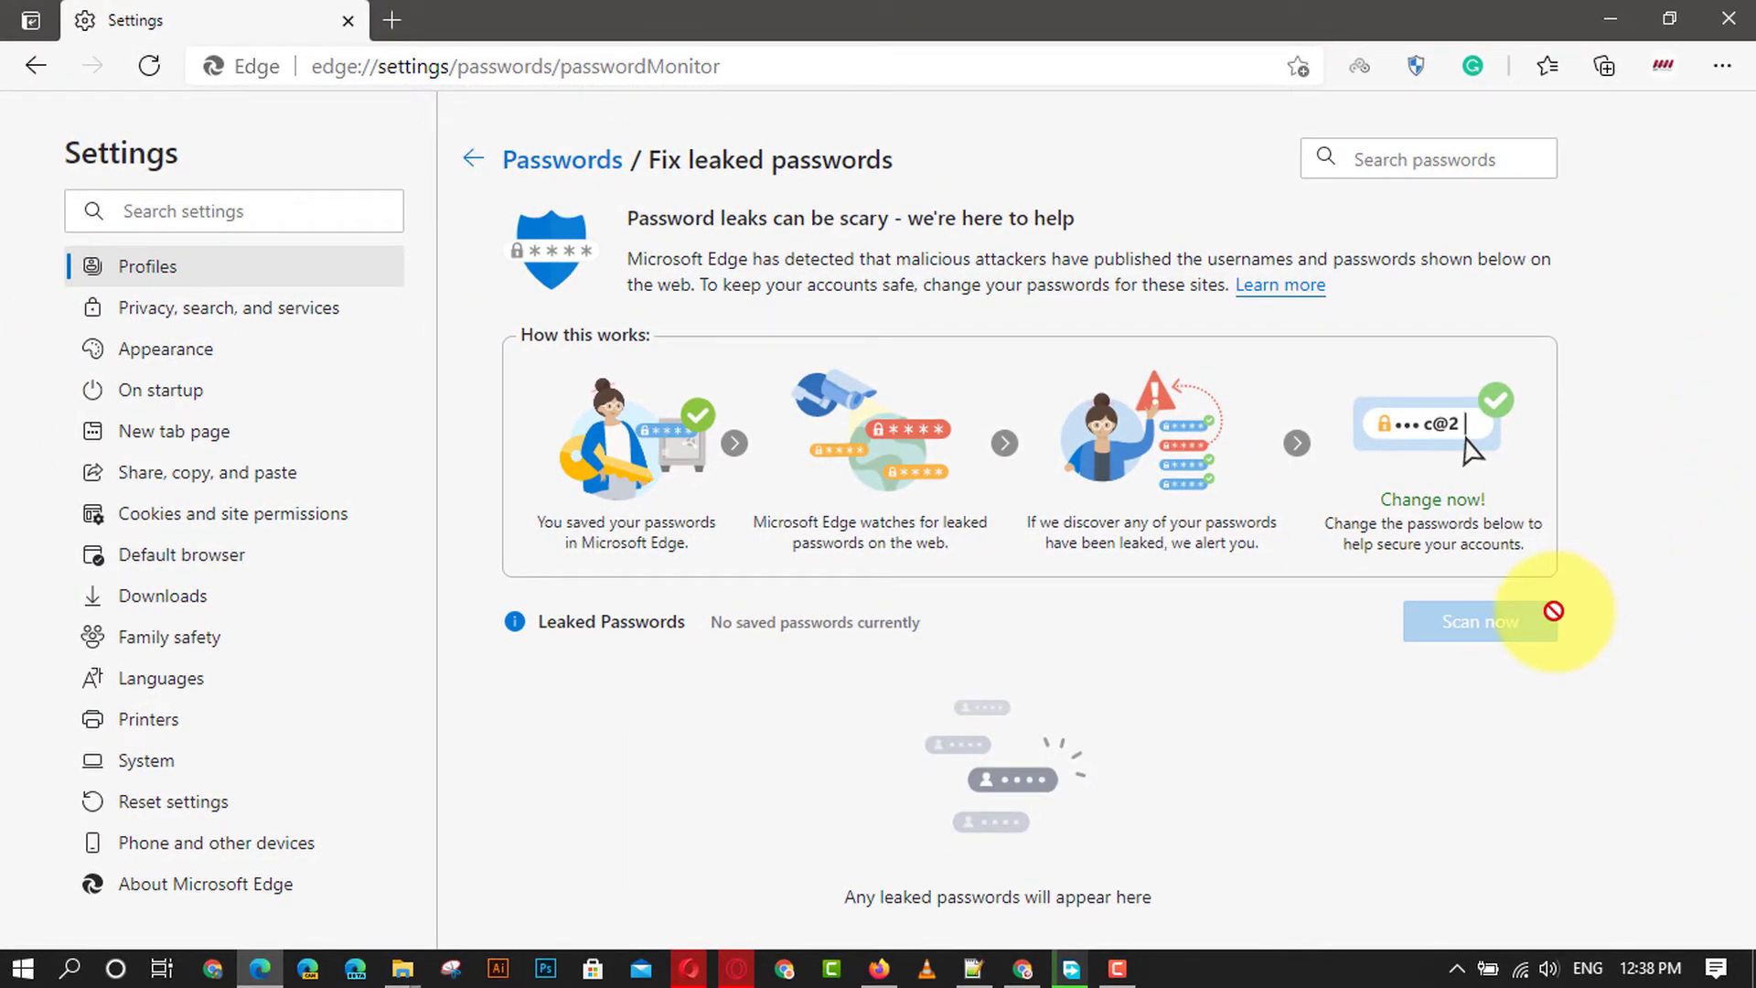
mouse_move(1127, 645)
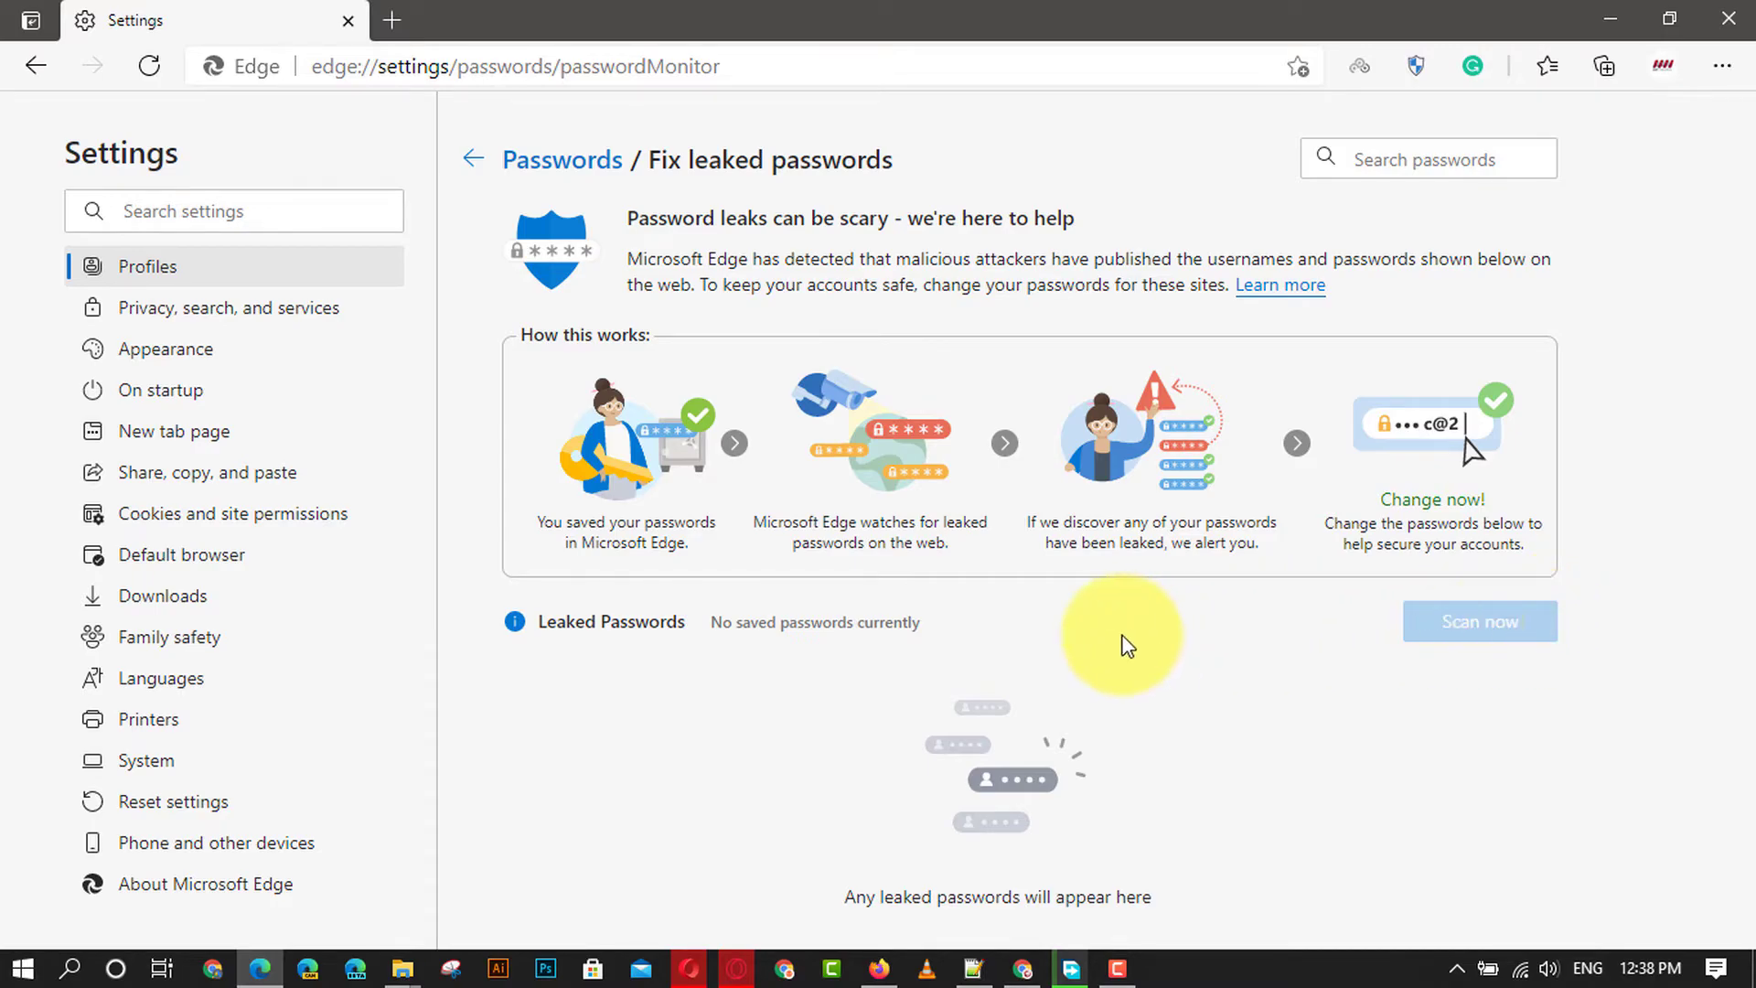
mouse_move(1478, 622)
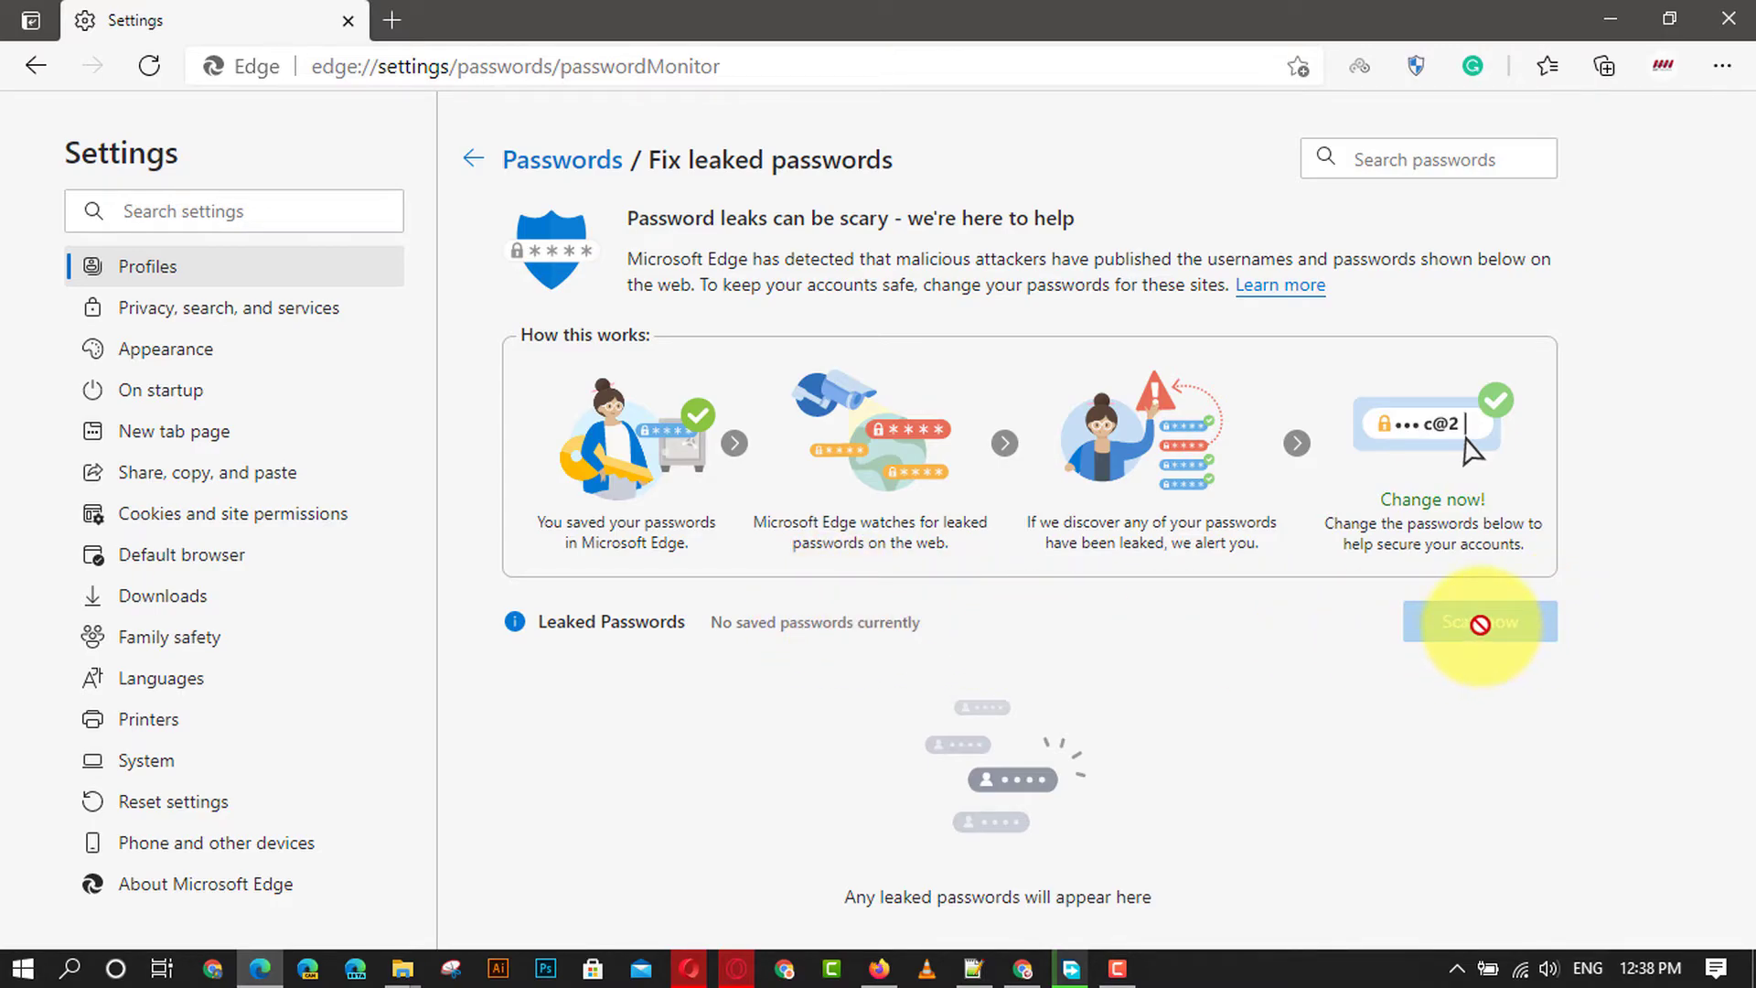
mouse_move(1348, 704)
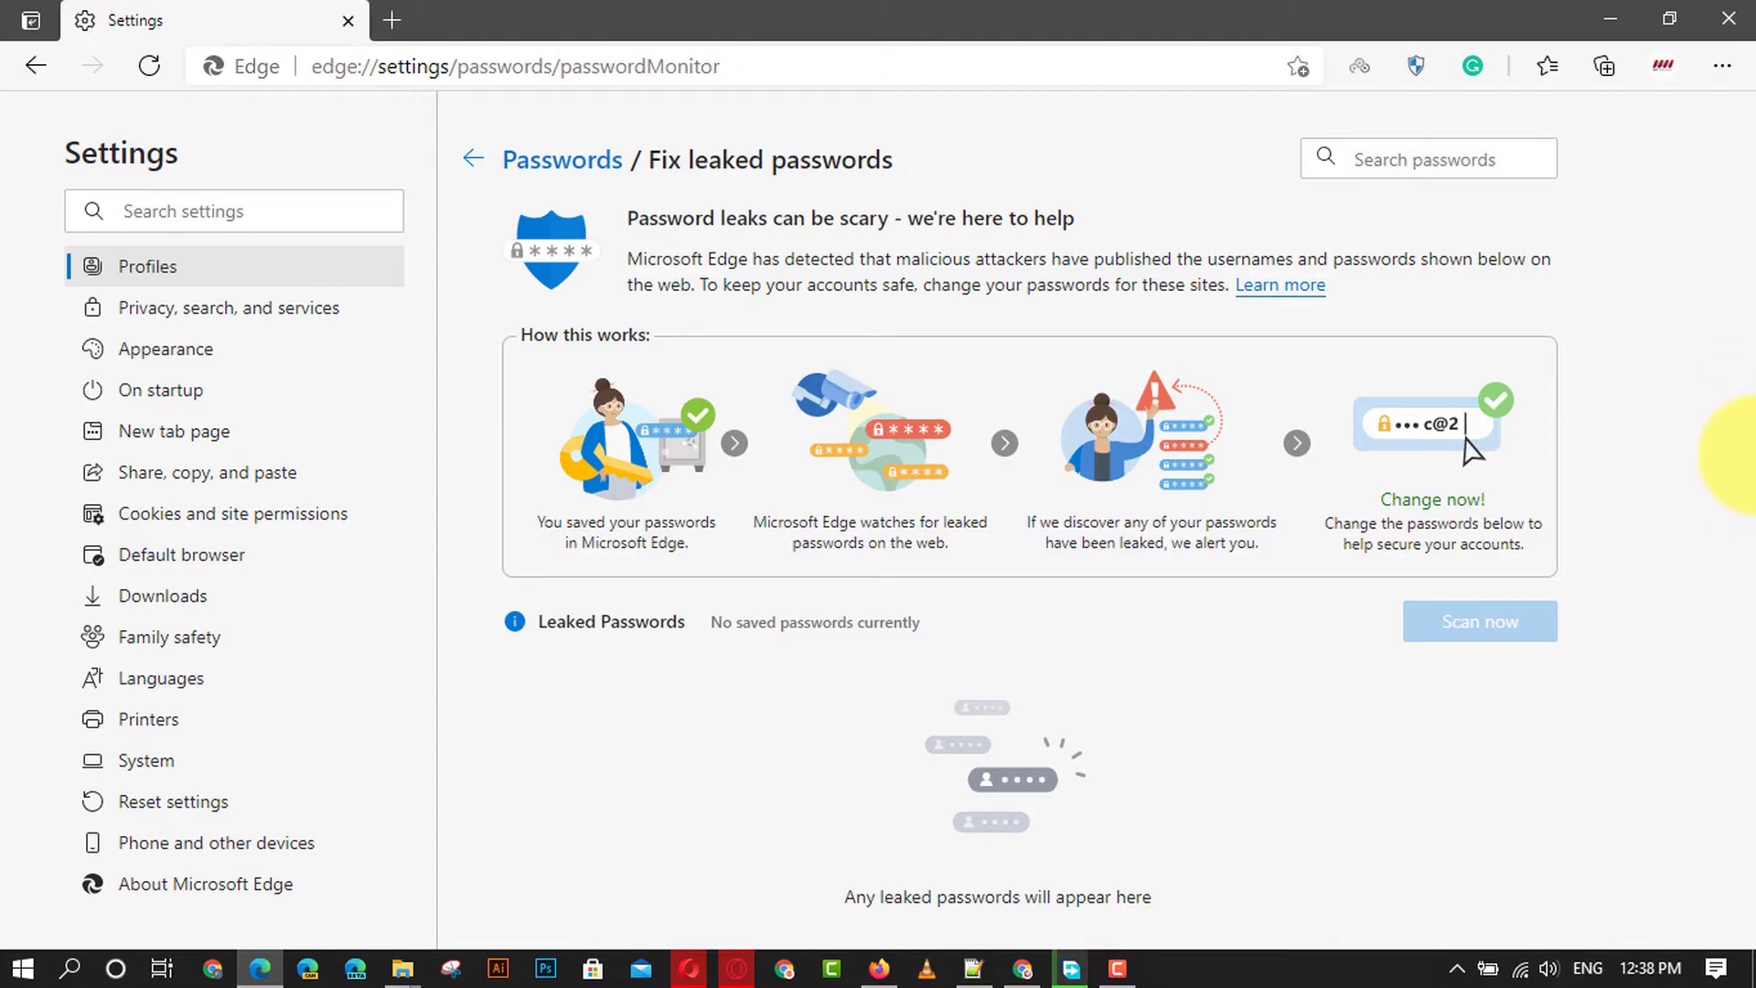
mouse_move(1507, 616)
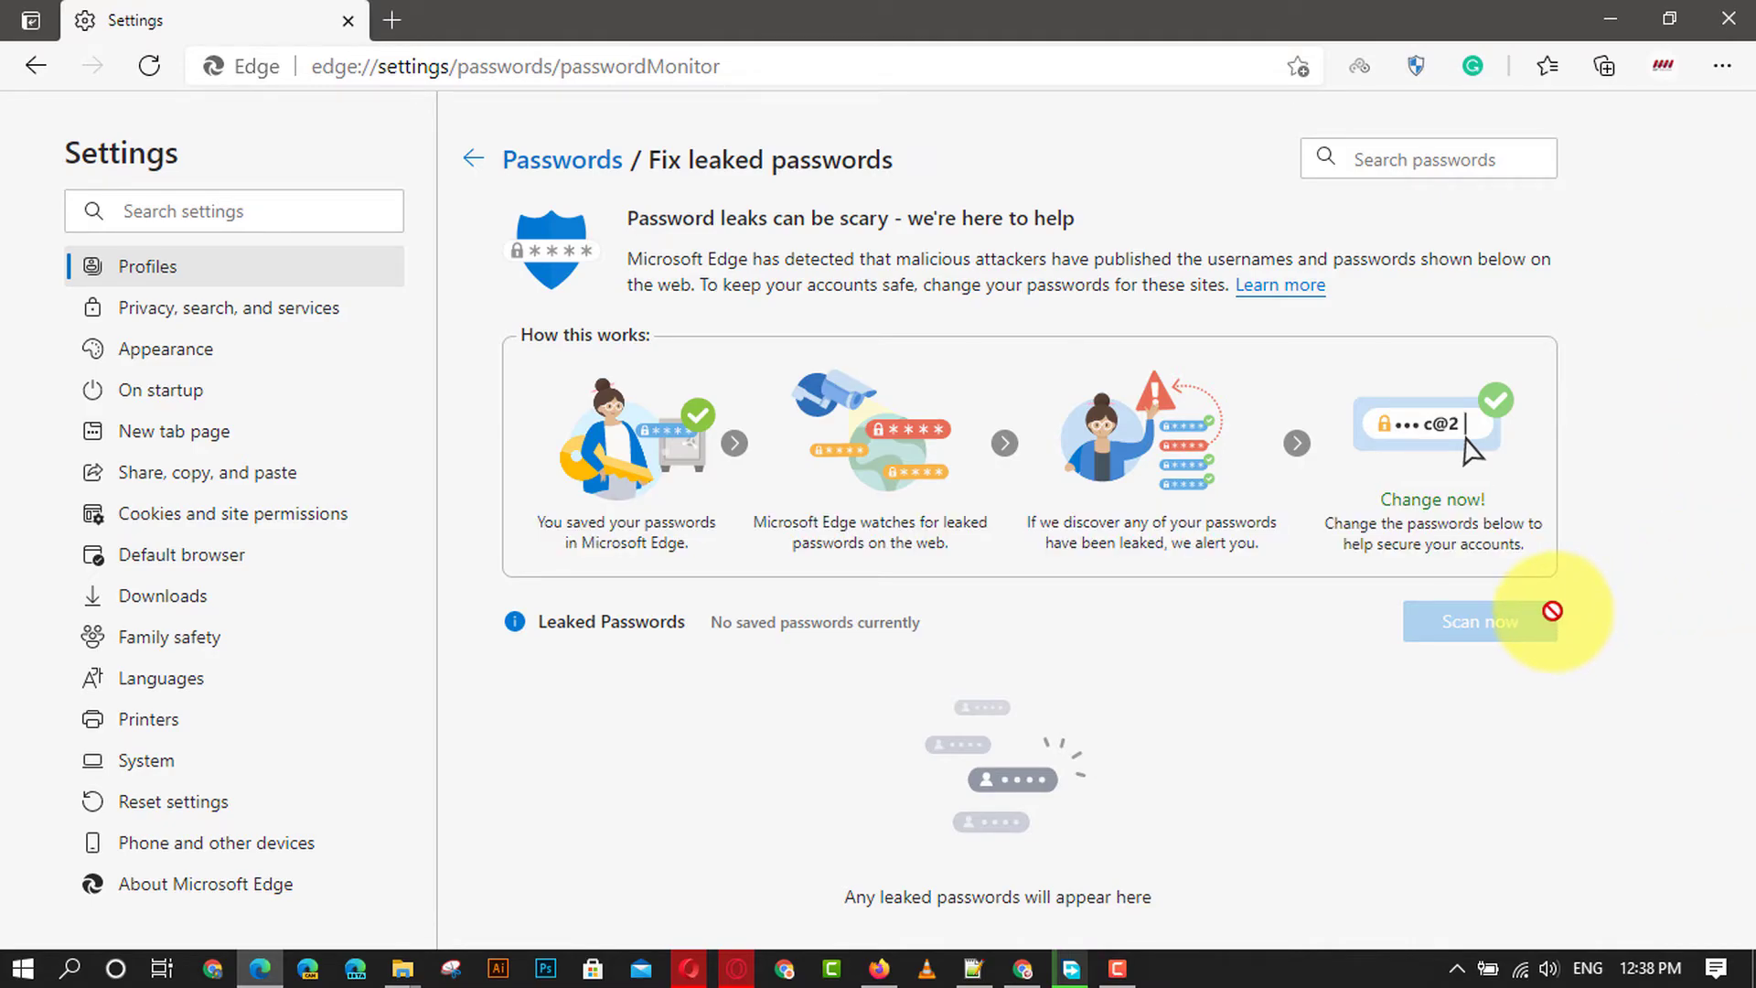